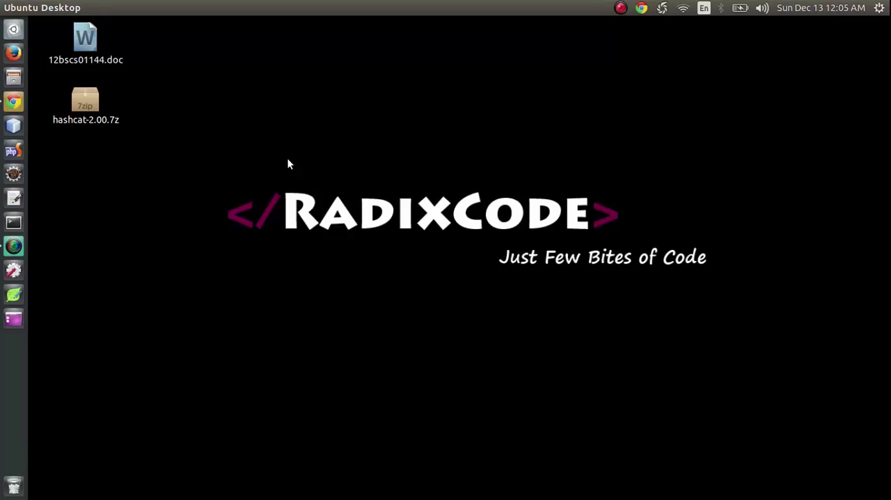
mouse_move(309, 182)
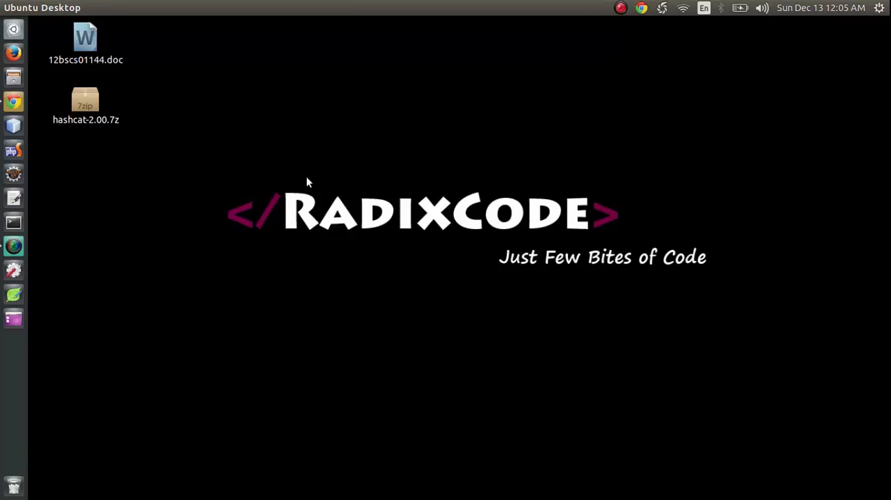
mouse_move(293, 183)
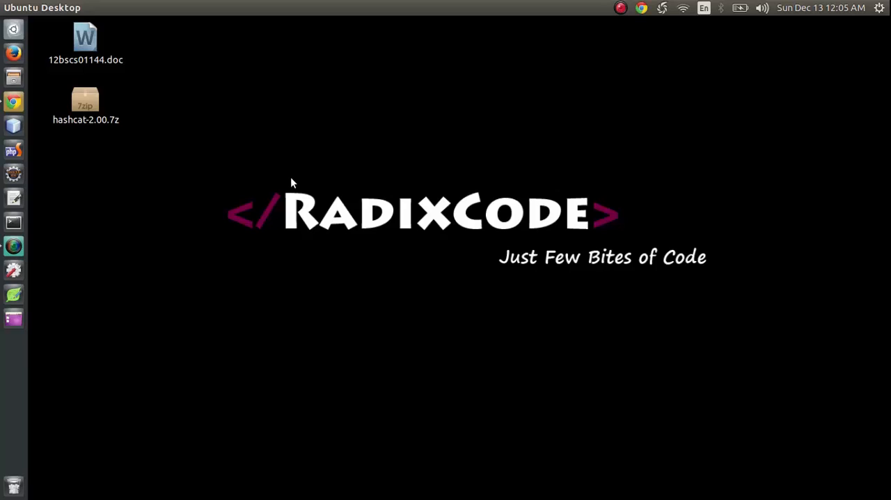
mouse_move(186, 198)
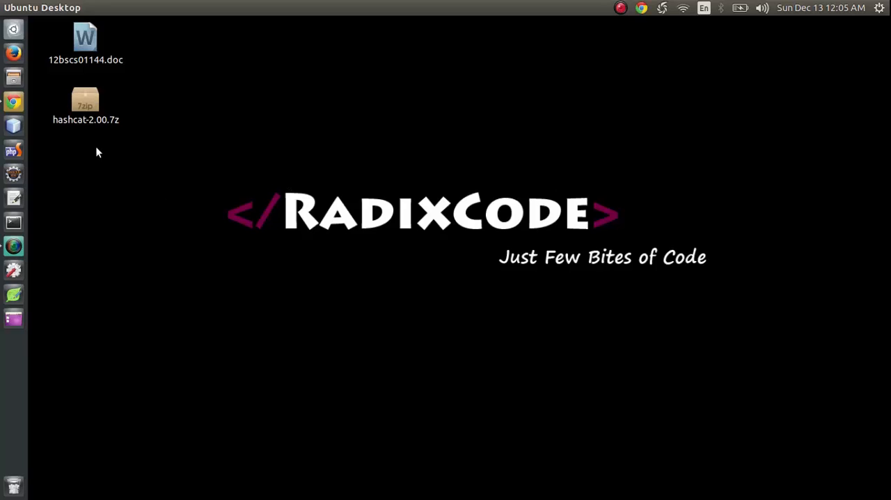
Go to the hashcat.net hashcat page and cancel the duplicate hashcat-2.00 download.
left_click(13, 100)
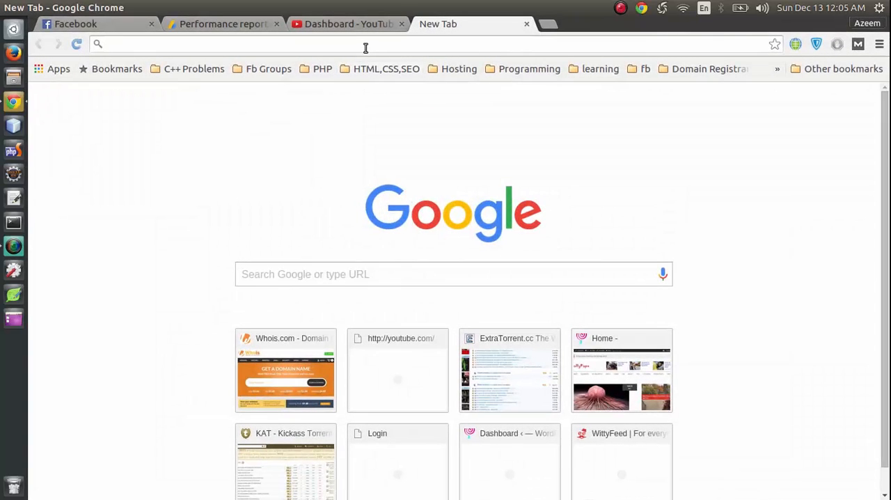
type("hashat.net/oclhashcat/")
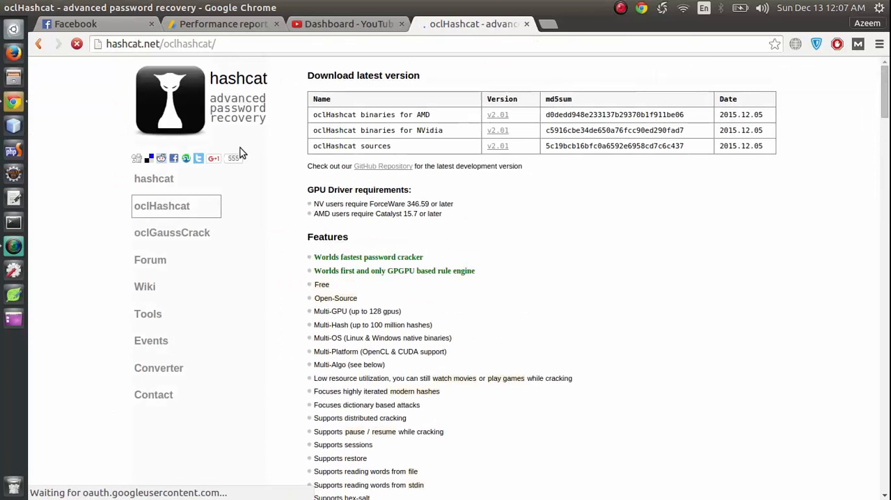
left_click(153, 178)
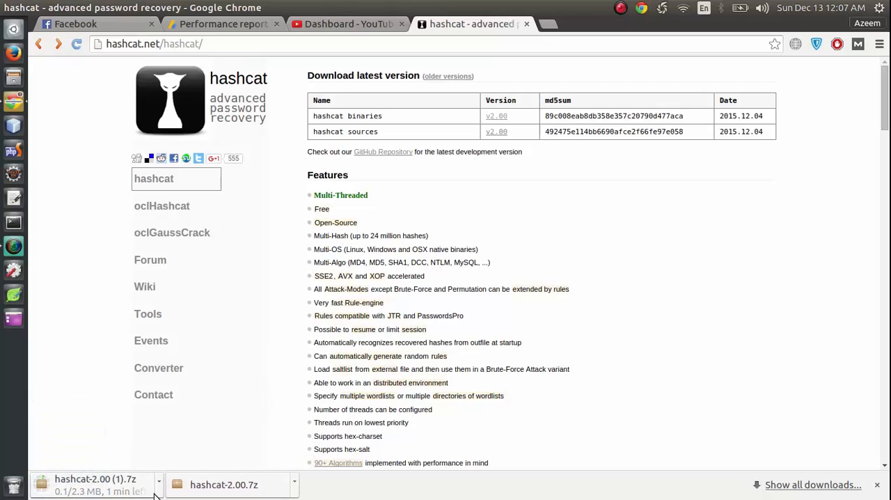
left_click(159, 484)
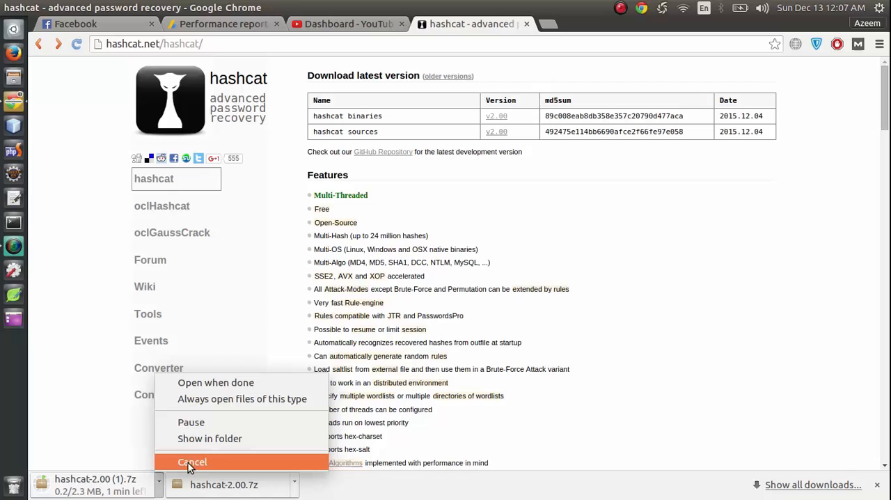
left_click(191, 461)
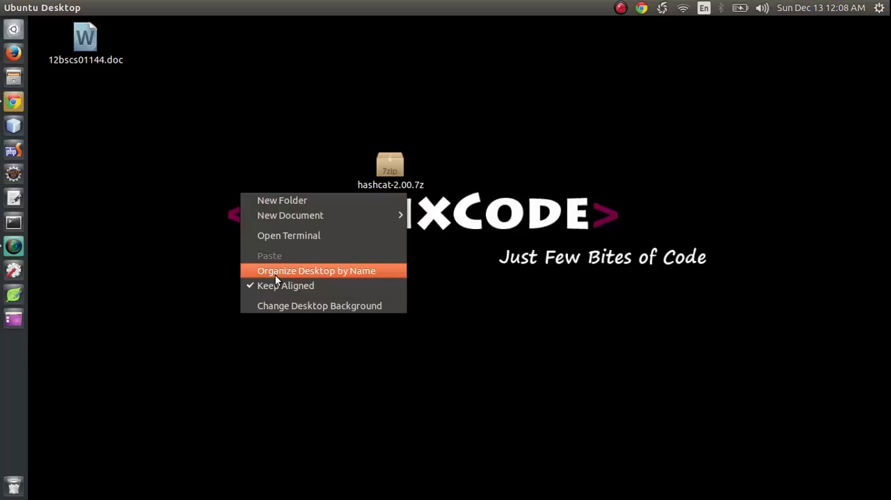
From a desktop terminal, cd to Desktop and extract hashcat-2.00.7z with 7z x.
left_click(288, 235)
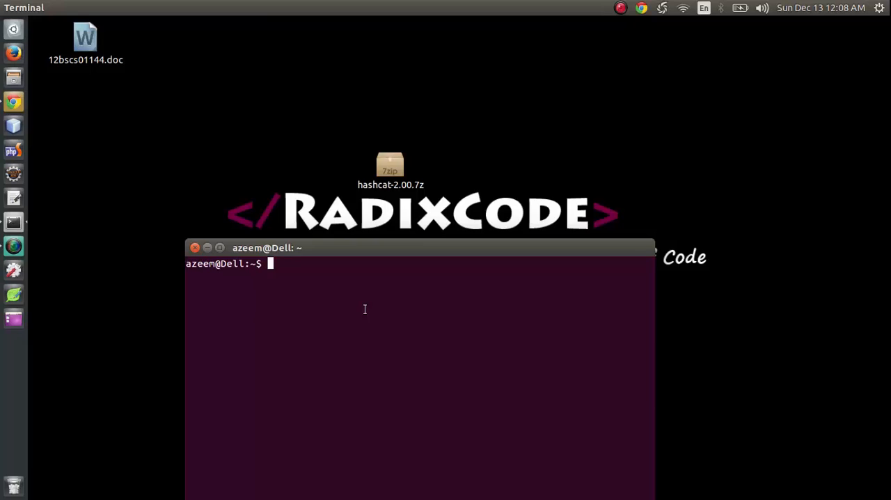
type("7x")
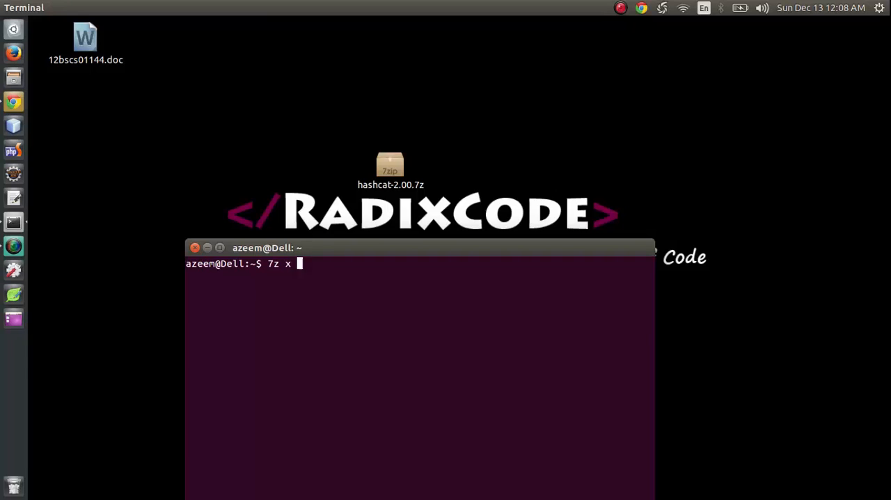
type("hash")
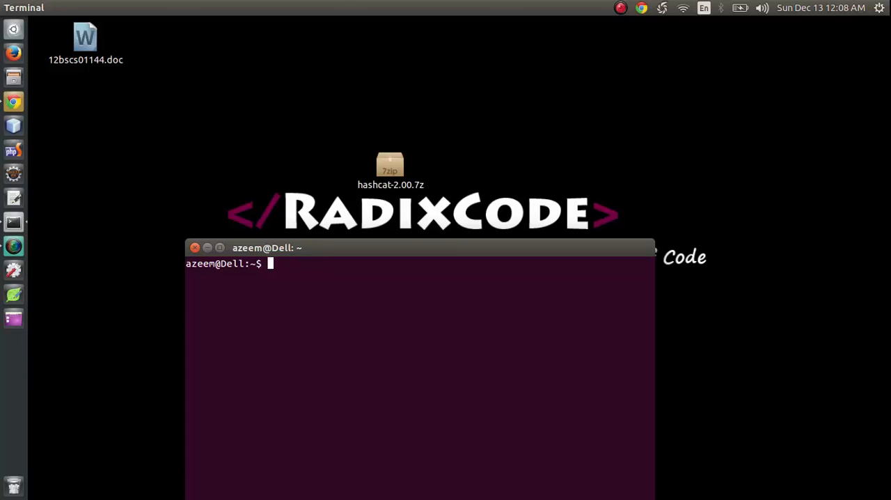
type("cd Desktop/")
type("ls")
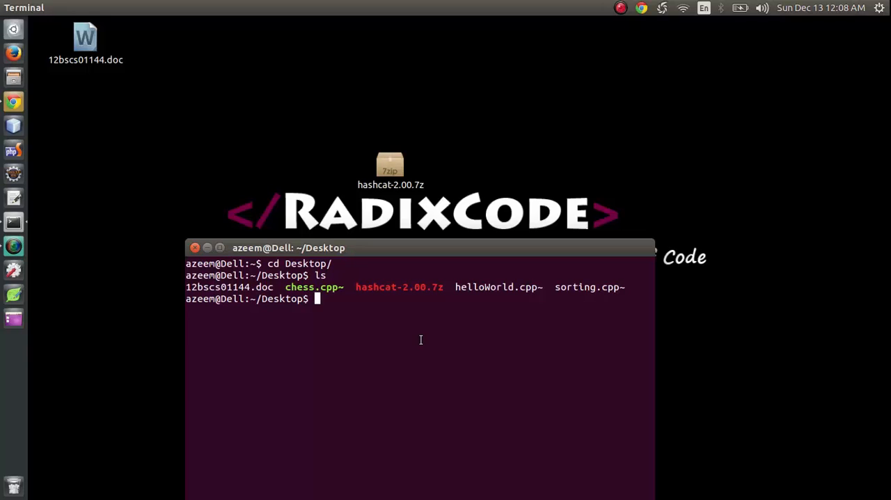
type("7z x ch")
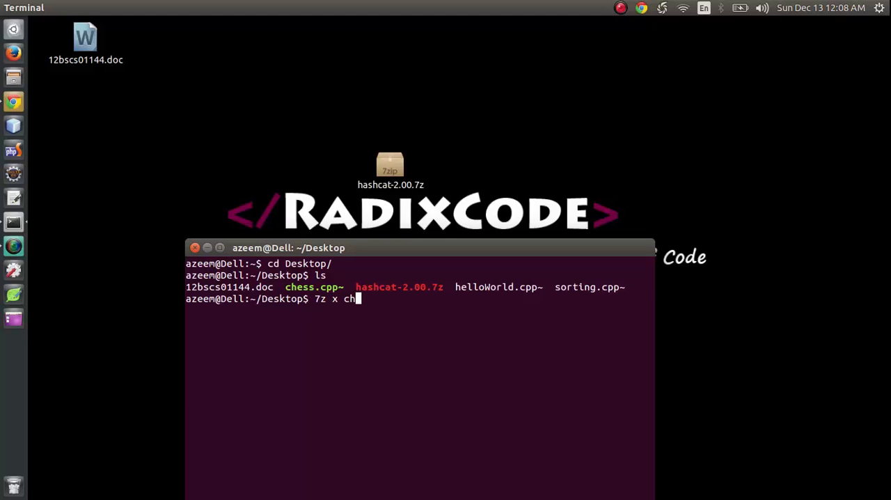
type("ash")
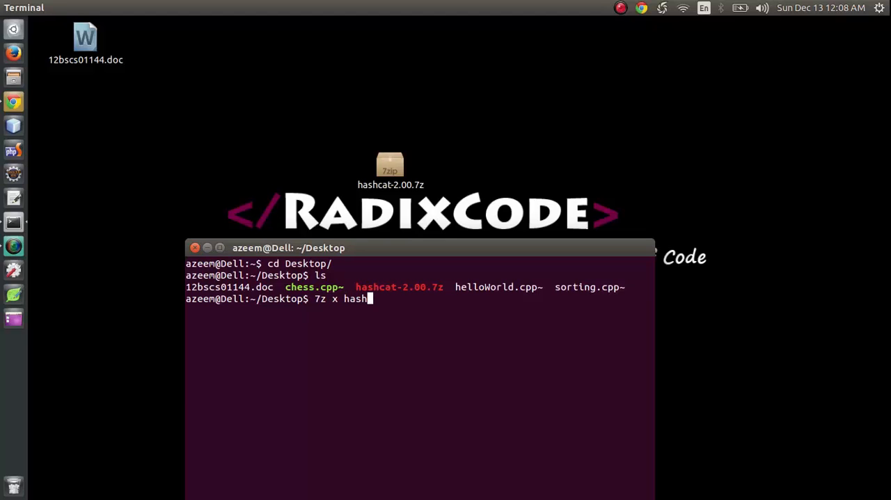
key("Return")
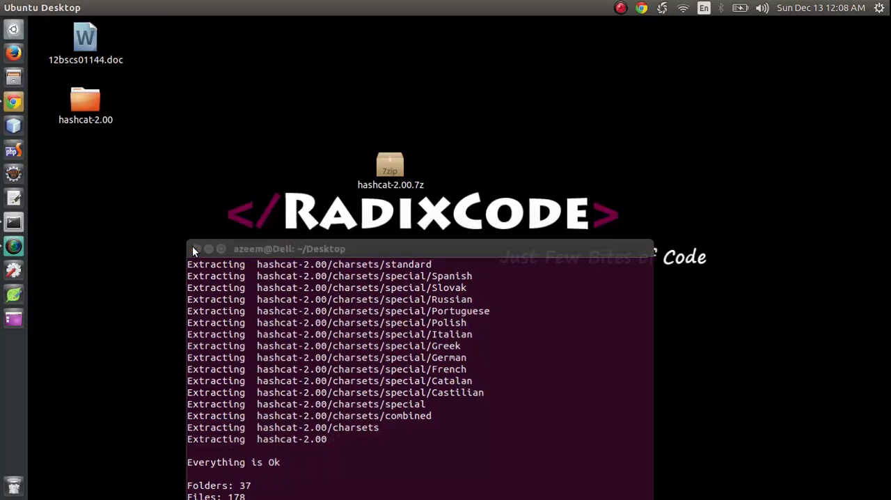
Rename the hashcat-2.00 folder to 'hashcat'.
right_click(85, 101)
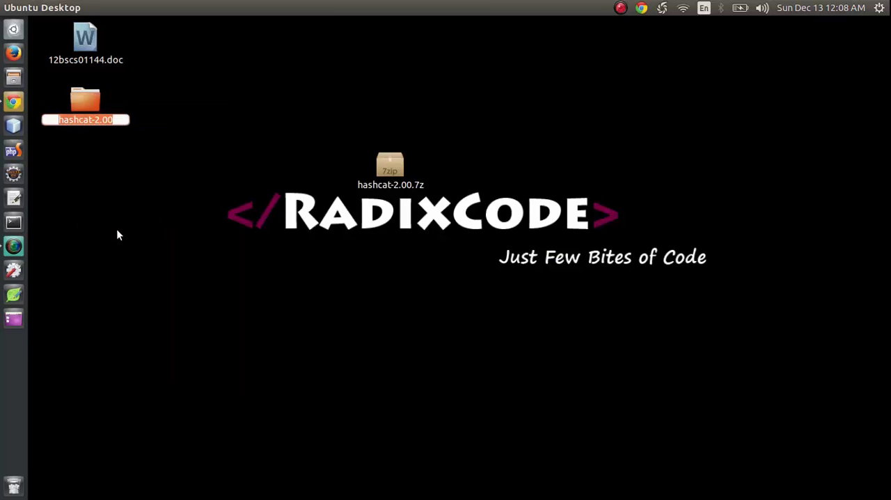
type("hachat")
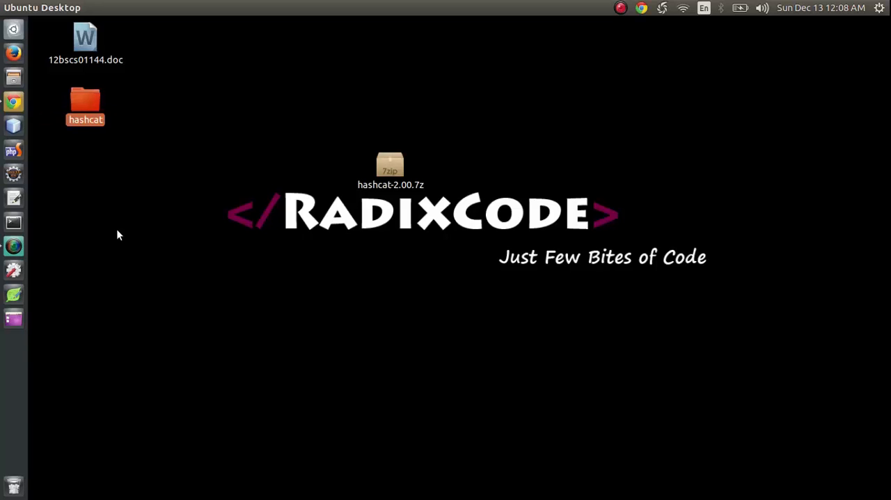
mouse_move(104, 134)
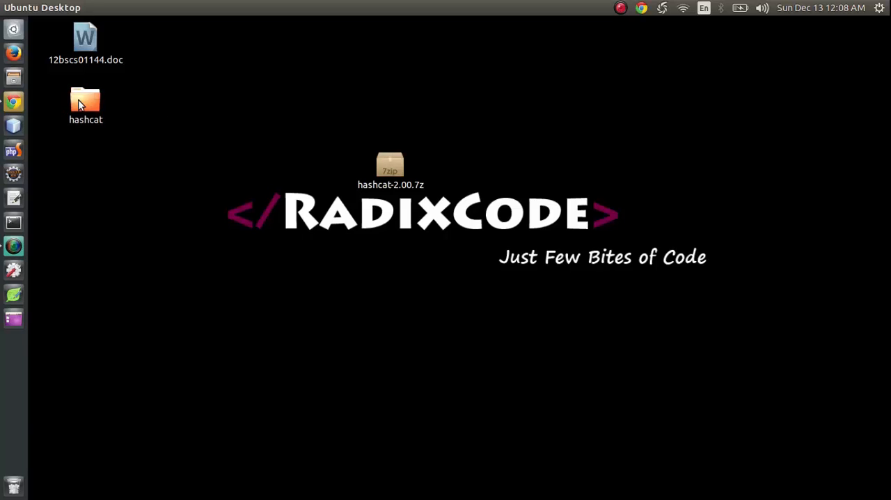
Open the hashcat folder in Files and browse its files.
double_click(85, 101)
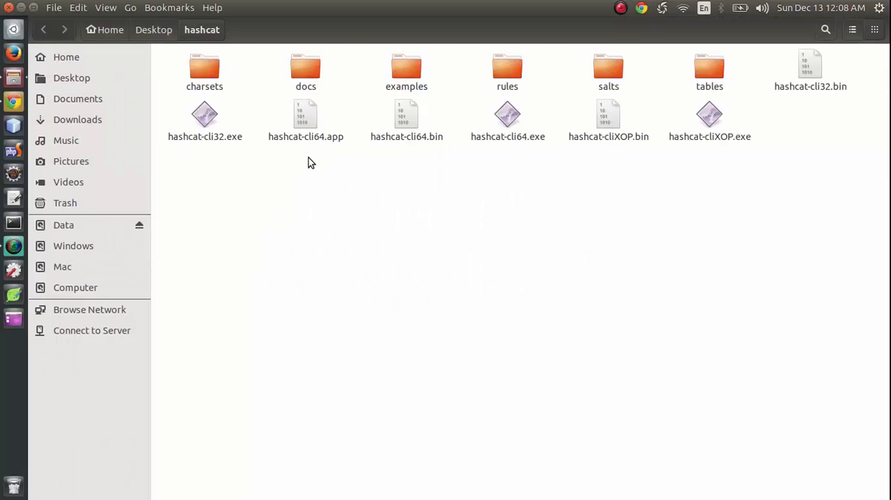
left_click(305, 115)
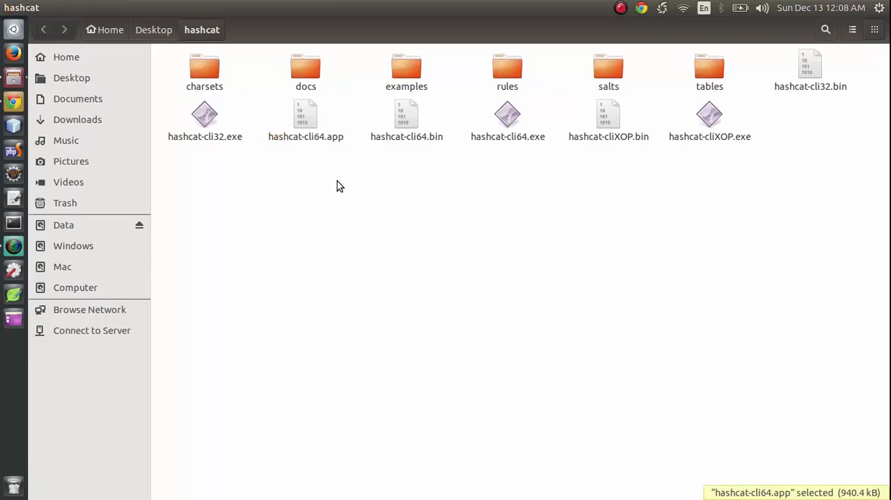
left_click(406, 114)
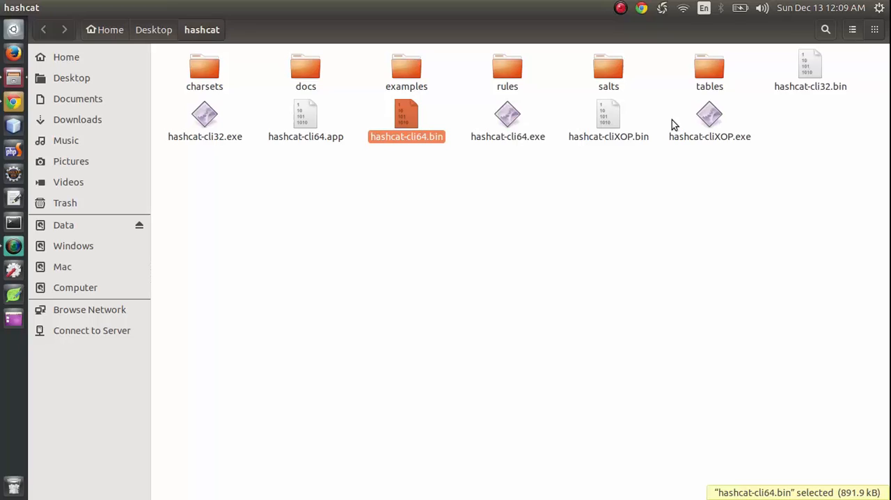
left_click(810, 67)
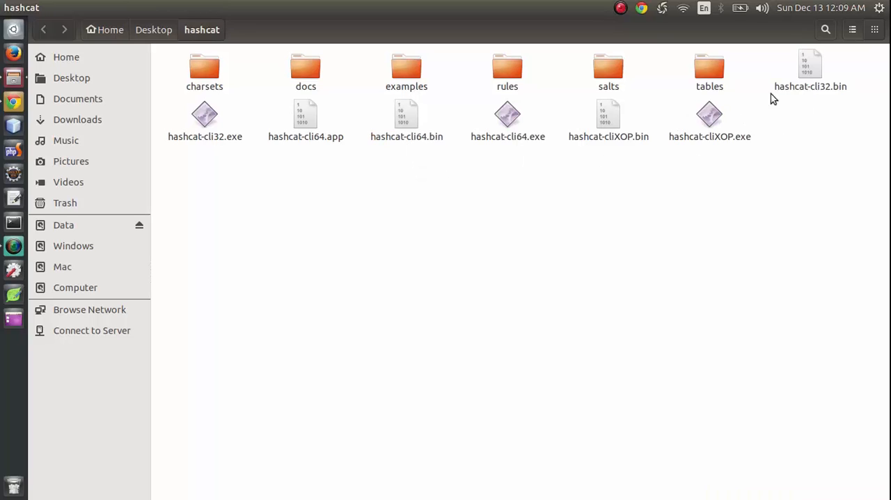
left_click(809, 63)
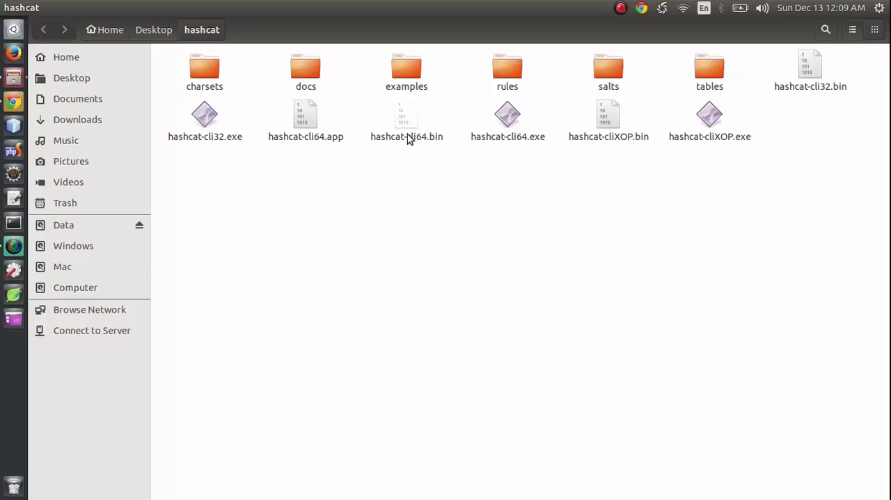
Rename hashcat-cli64.bin to hashcat.bin.
right_click(406, 114)
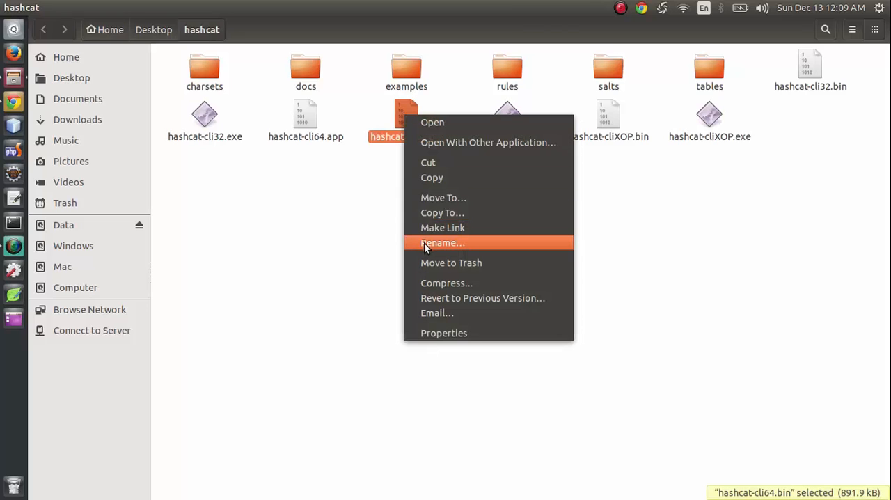
left_click(442, 242)
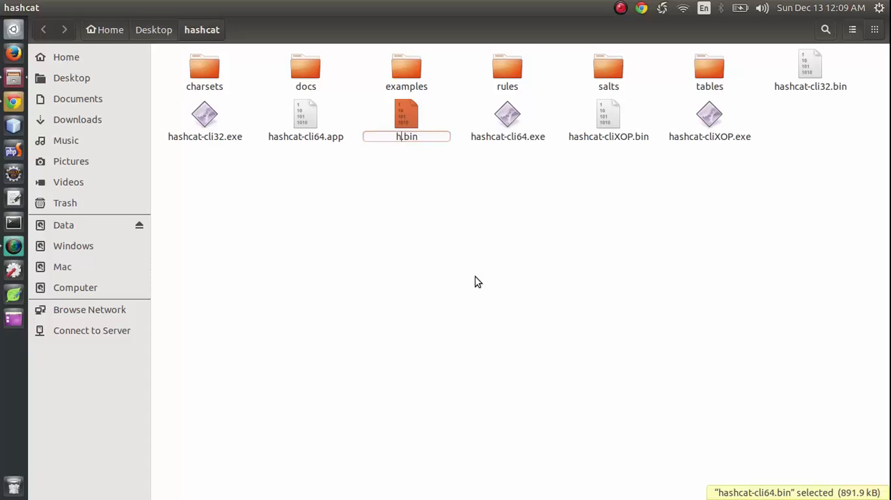
type("ash")
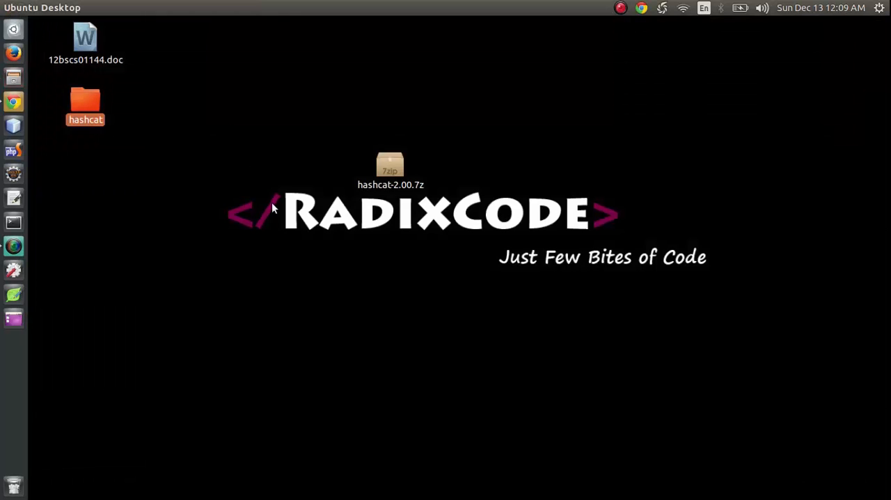
Open a terminal, cd into Desktop/hashcat, and run ./hashcat.bin.
right_click(84, 104)
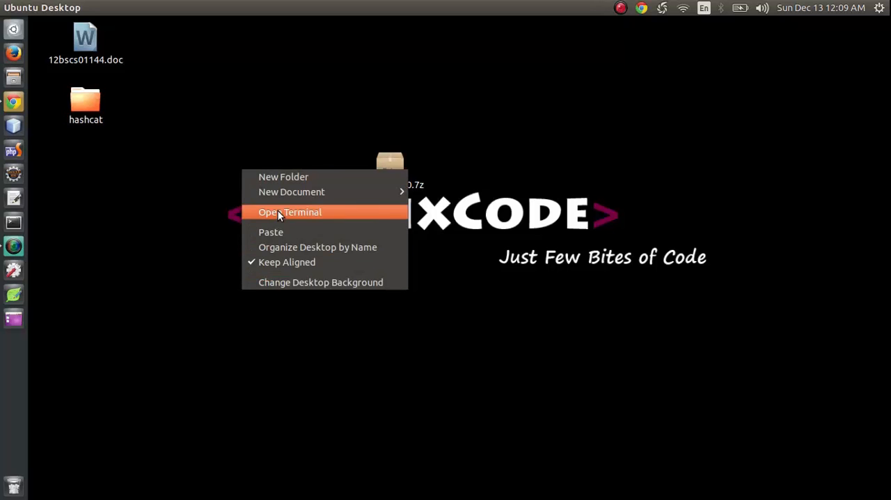
left_click(290, 212)
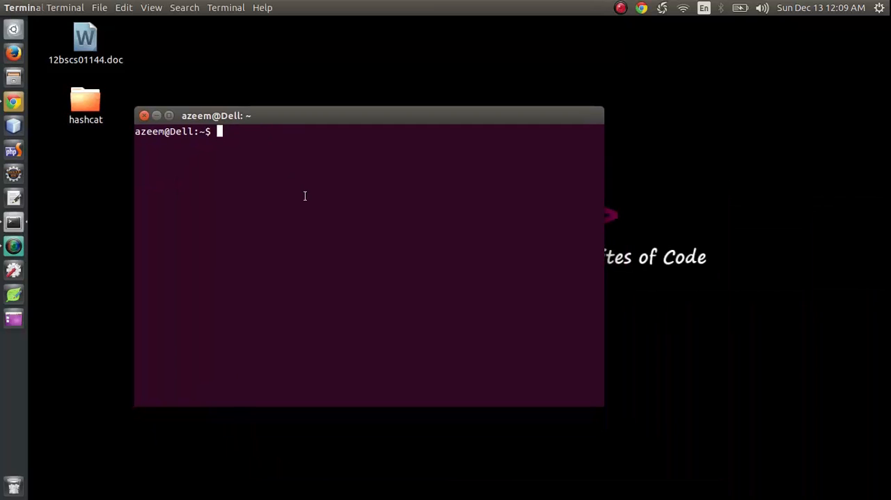
type("cd Desktop/")
type("cd hashcat/")
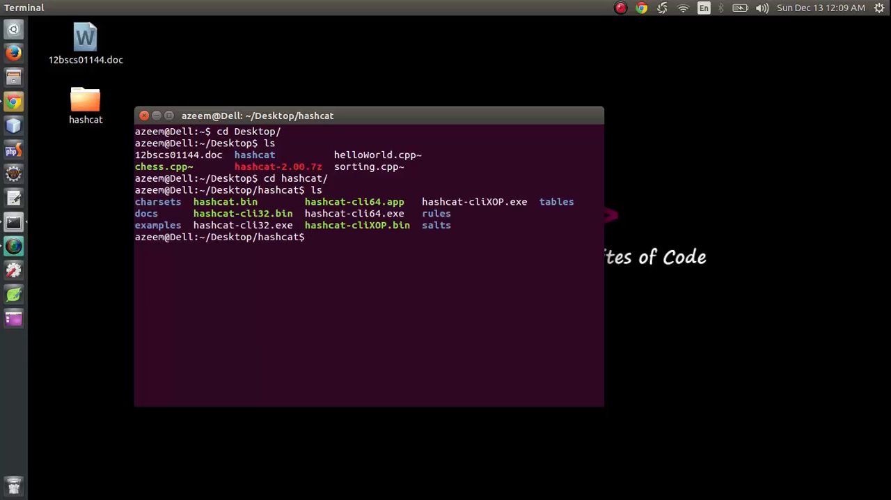
double_click(224, 201)
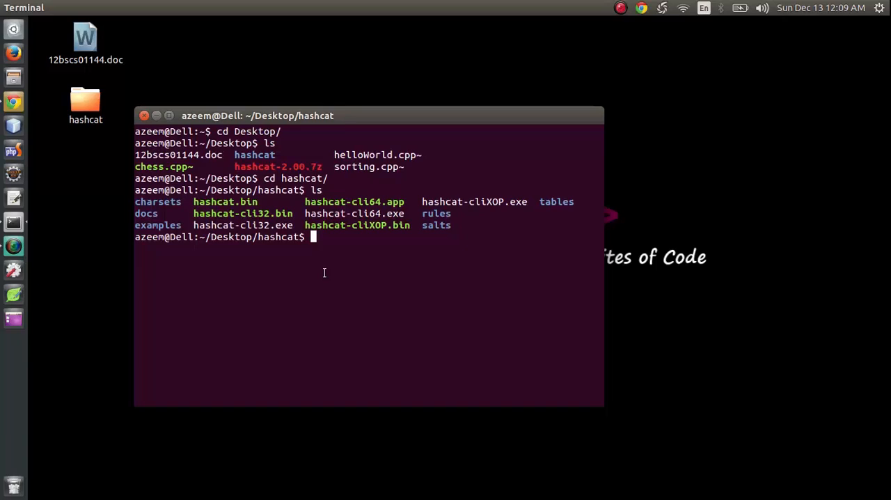
type("./")
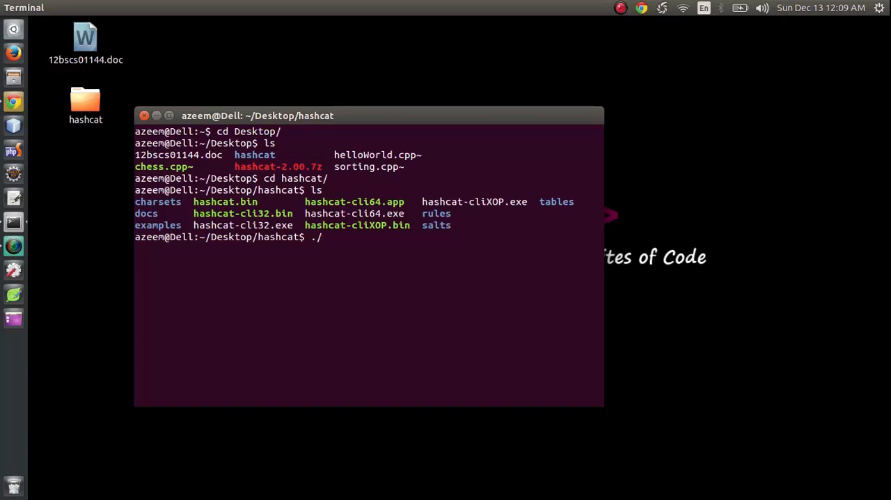
type("hashcat")
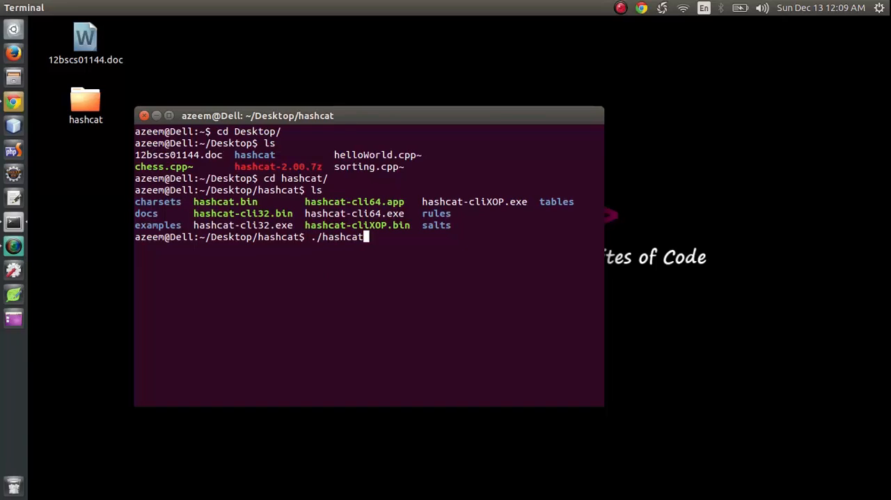
type(".bin")
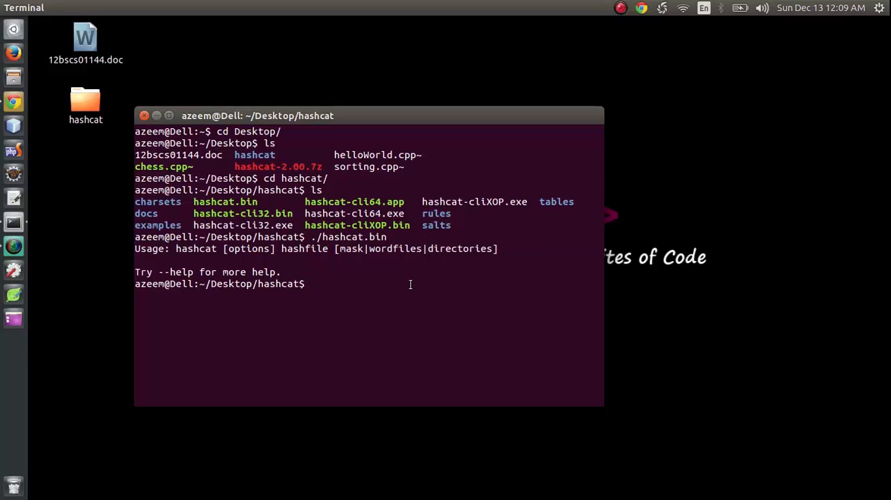
Clear the screen and run sudo ./hashcat.bin.
type("sudo ./")
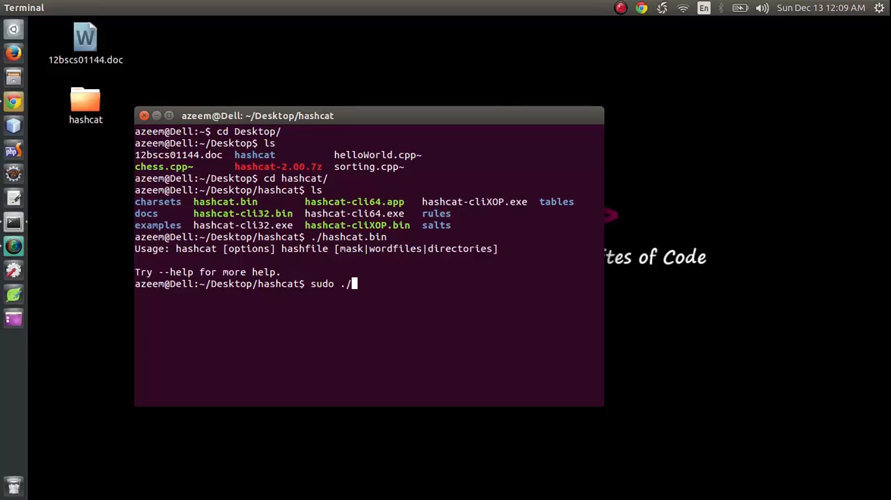
type("hashcat.bin")
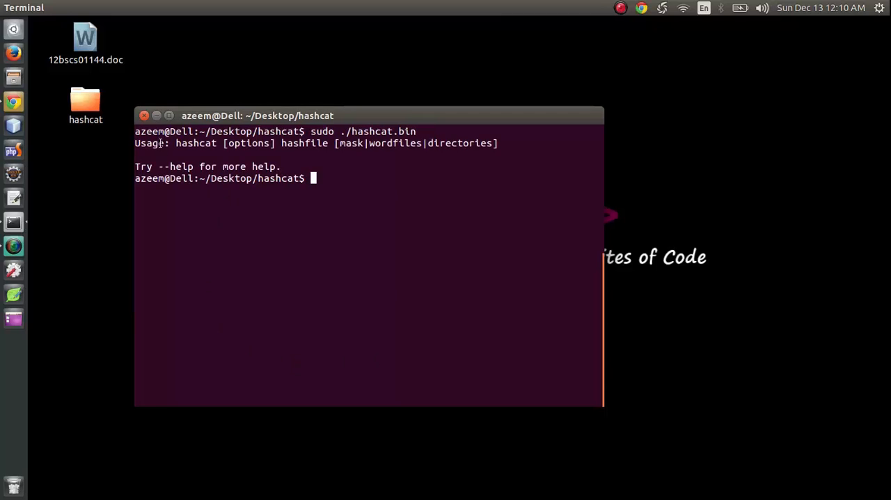
Run sudo ./hashcat.bin --help and scroll down through the help output.
type("sudo ./hashcat.bin --")
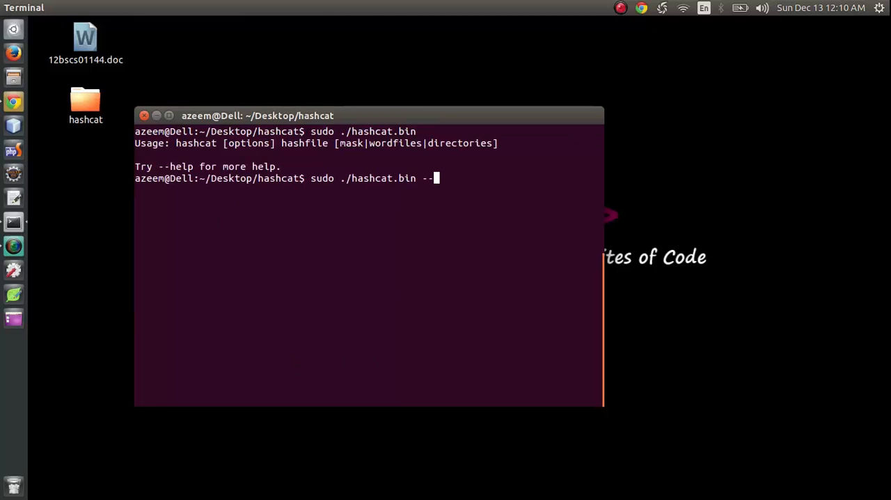
key("Return")
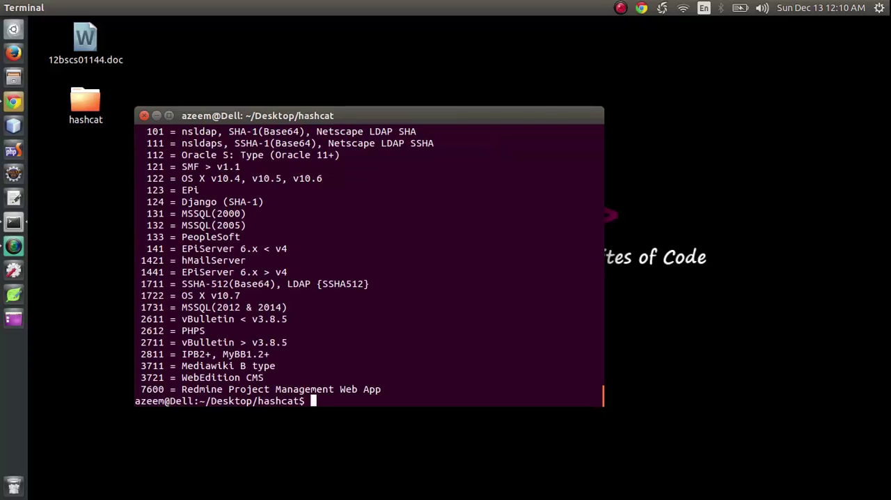
scroll("down", 3)
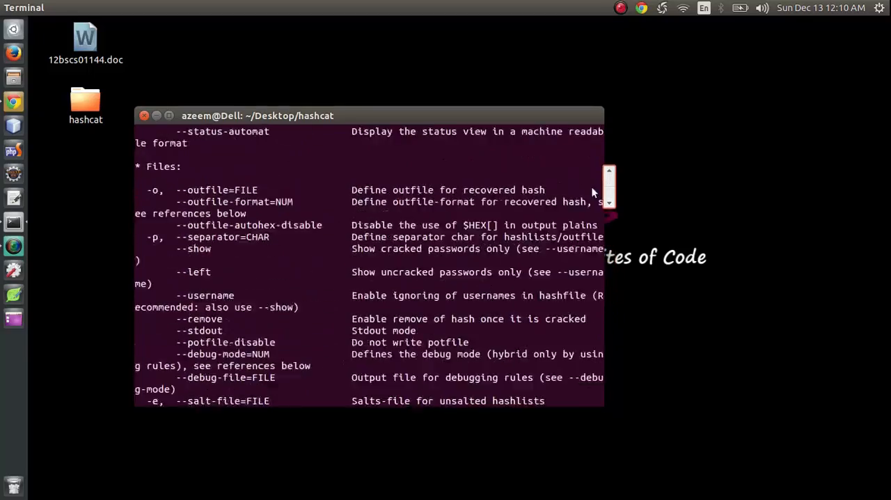
scroll("down", 3)
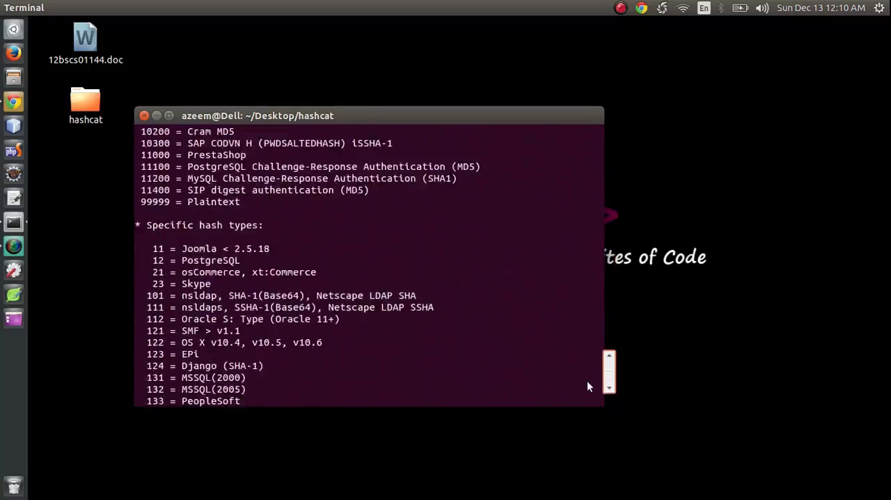
scroll("down", 3)
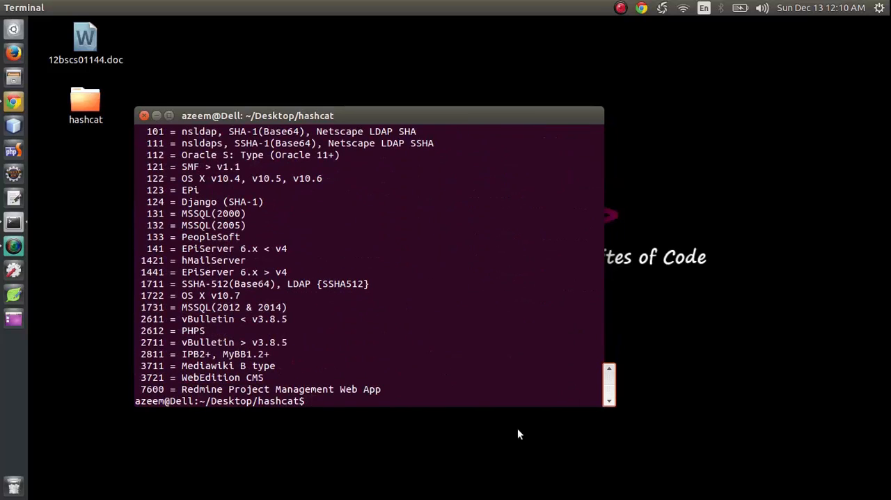